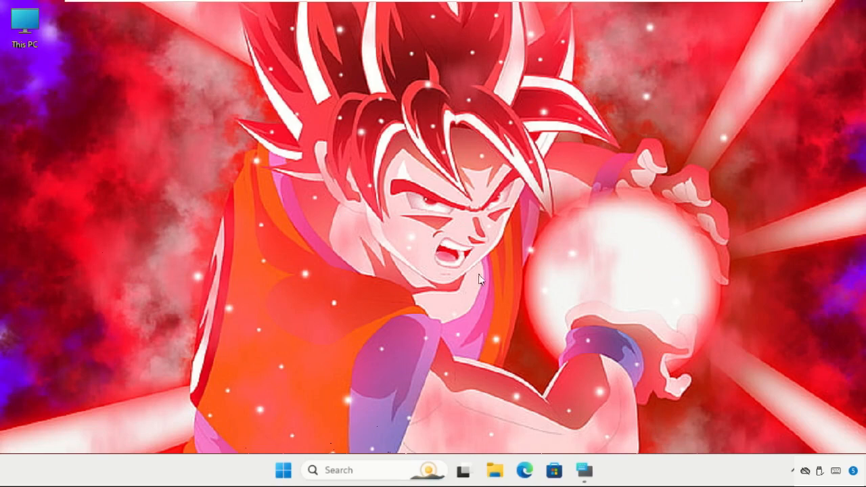
mouse_move(318, 206)
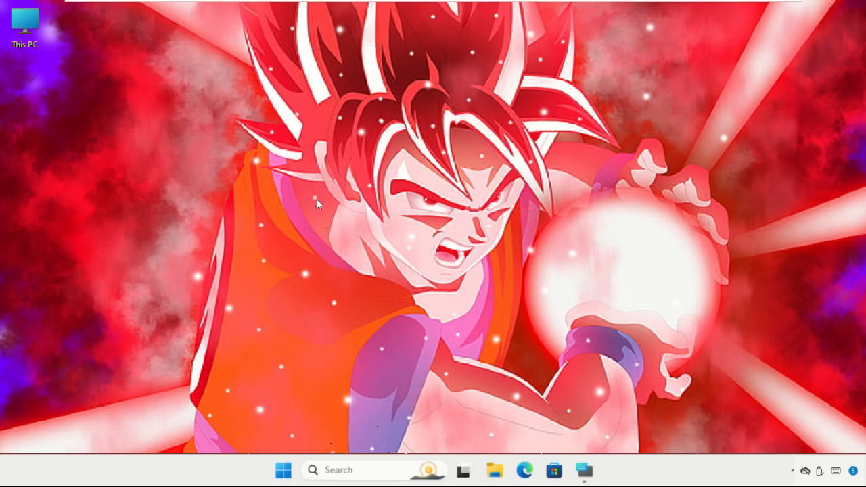
mouse_move(309, 190)
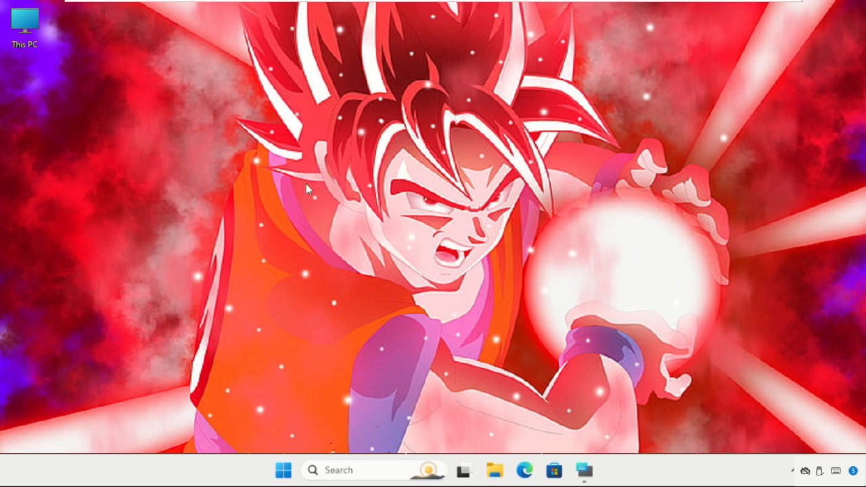
mouse_move(447, 245)
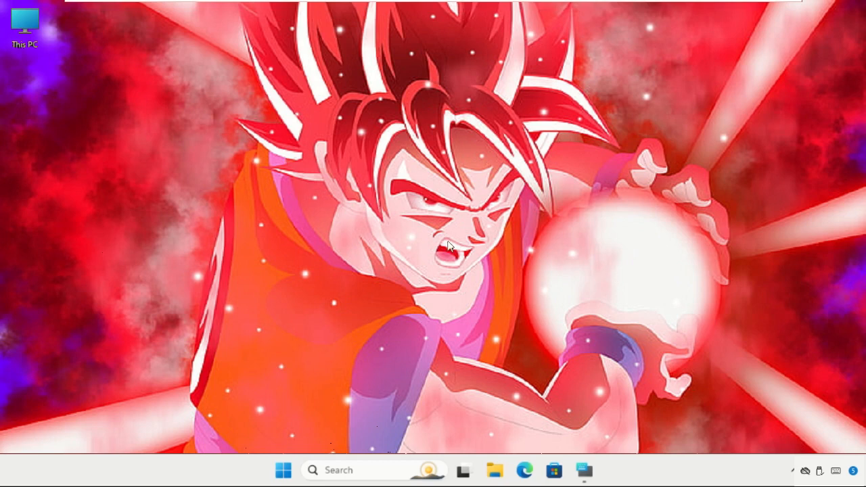
mouse_move(500, 215)
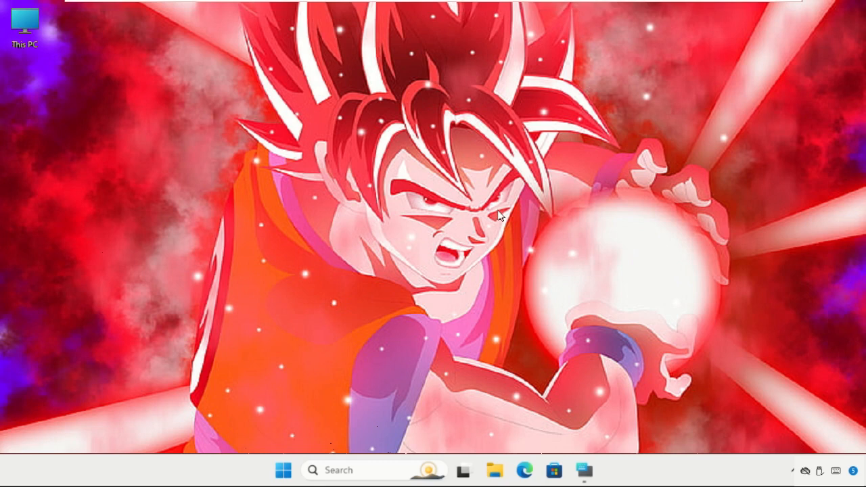
mouse_move(347, 462)
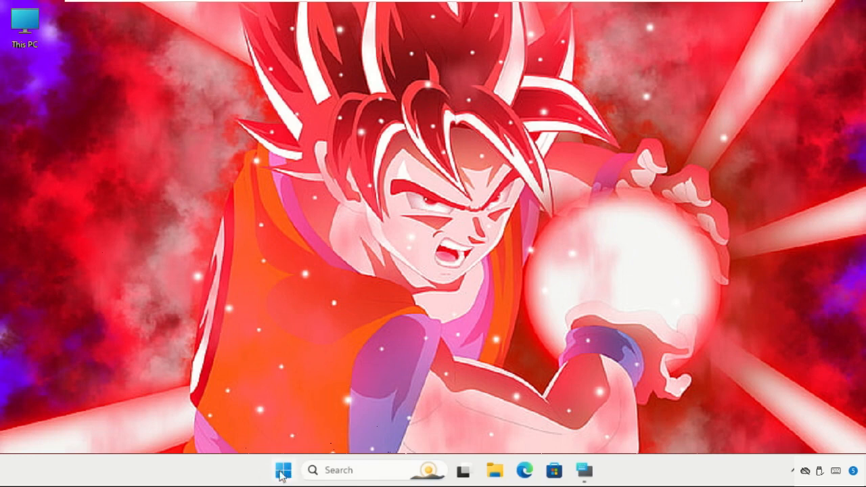
Step: Bring up the Start button's quick-link menu of system tools
right_click(282, 470)
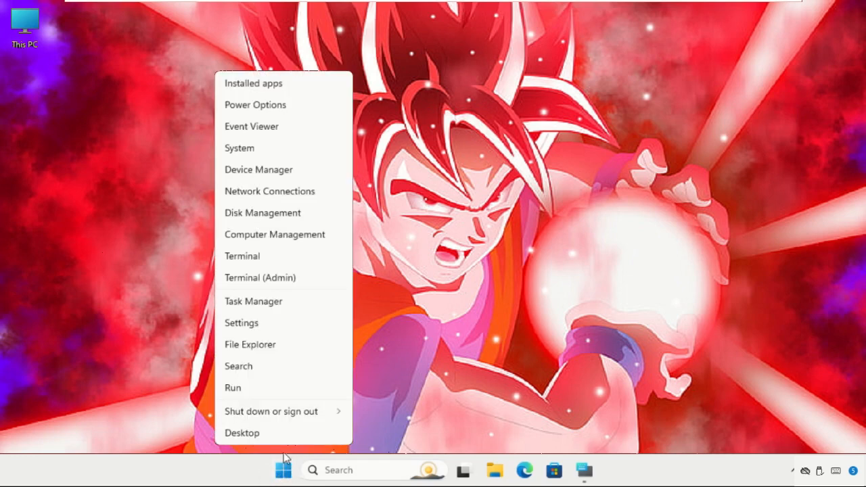
mouse_move(254, 105)
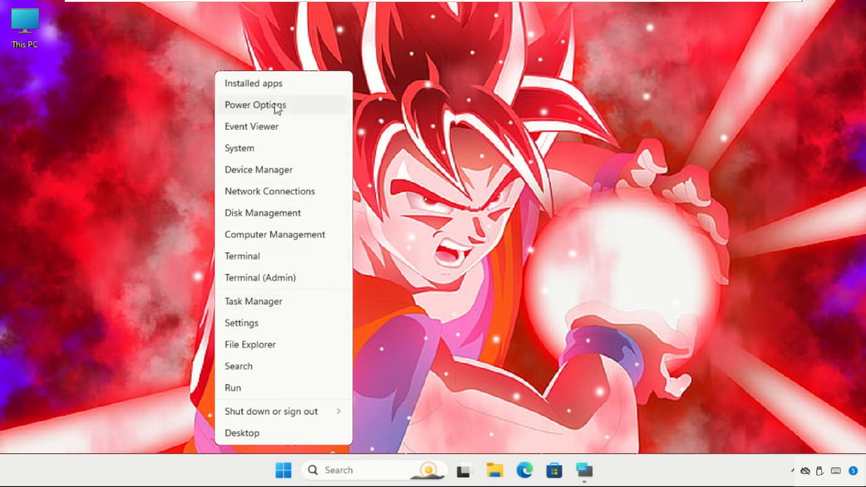
mouse_move(260, 148)
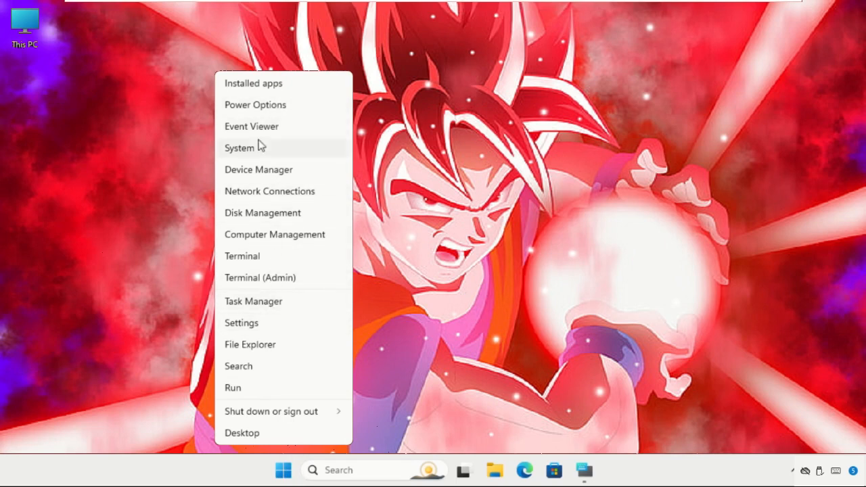
mouse_move(280, 201)
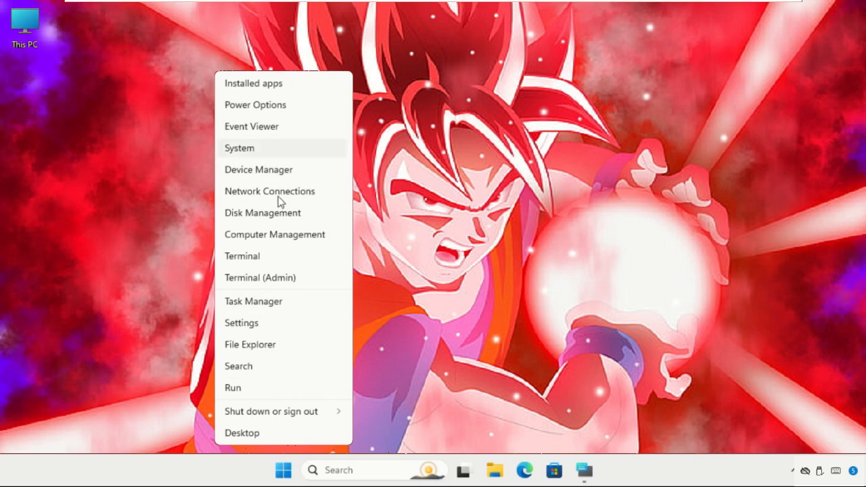
mouse_move(273, 179)
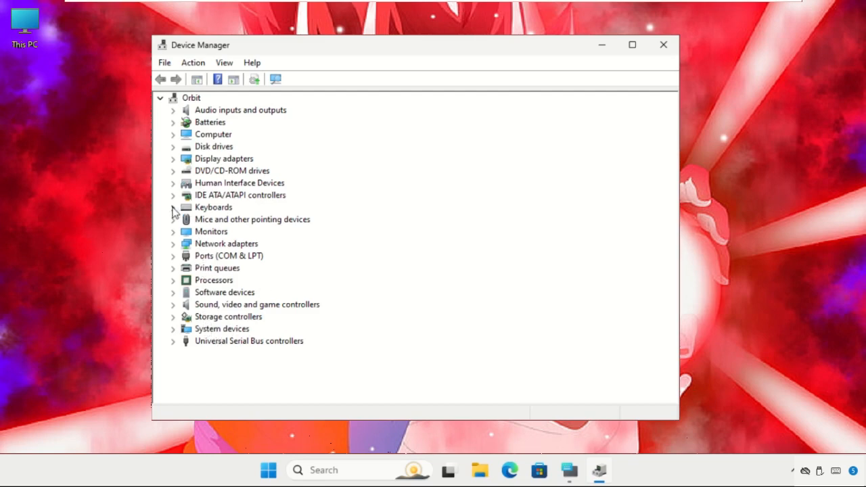
Step: Expand Keyboards and show the Standard PS/2 Keyboard's Properties on its General tab
click(173, 207)
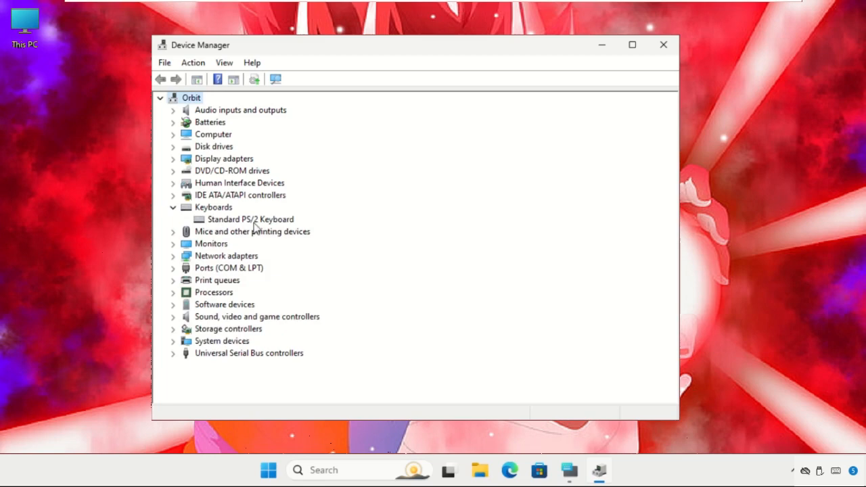
mouse_move(238, 236)
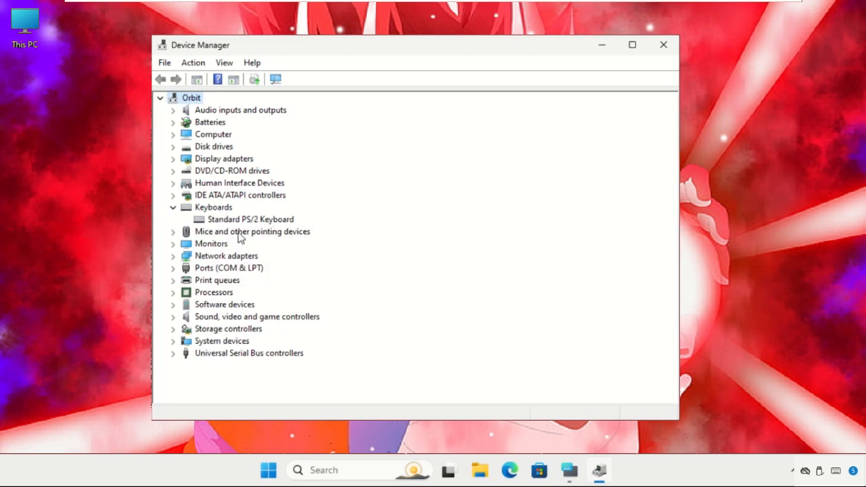
mouse_move(274, 227)
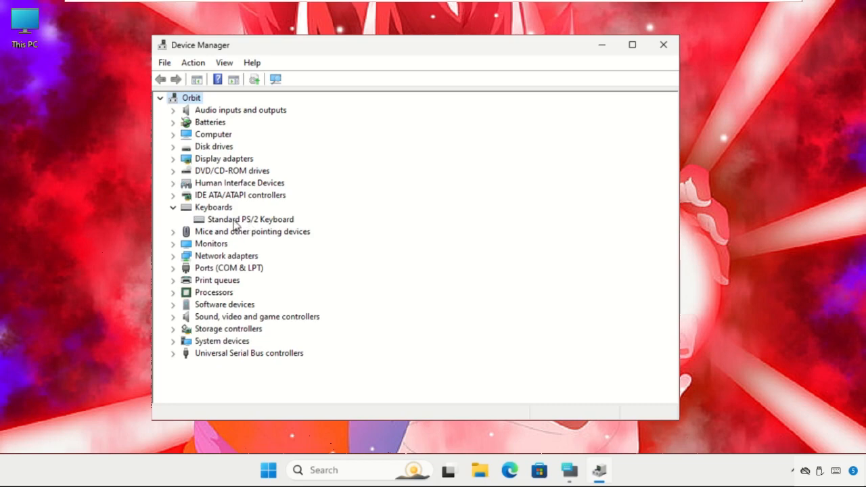
mouse_move(245, 223)
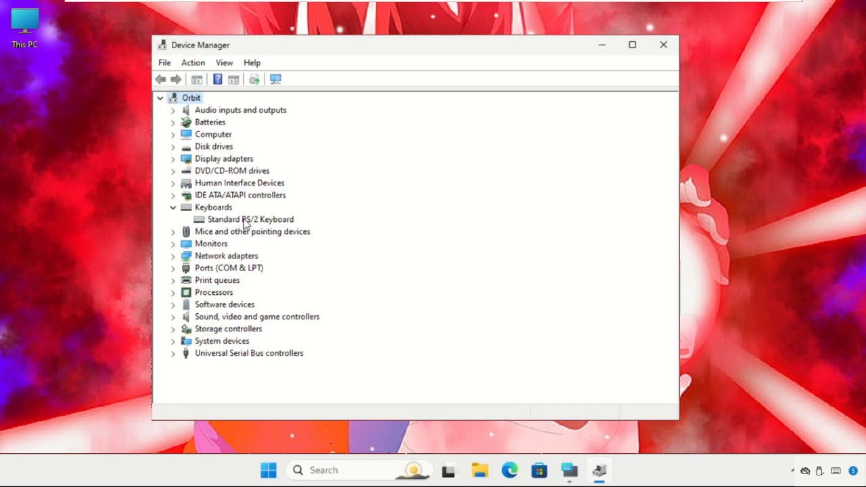
mouse_move(59, 164)
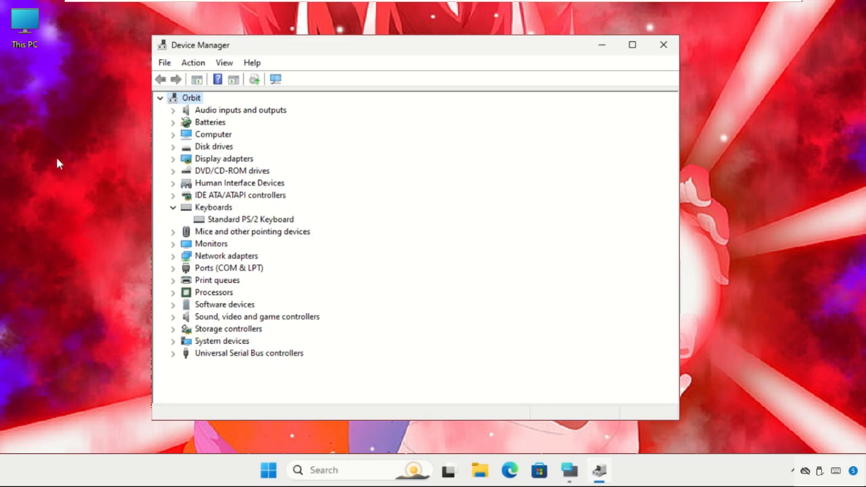
right_click(250, 219)
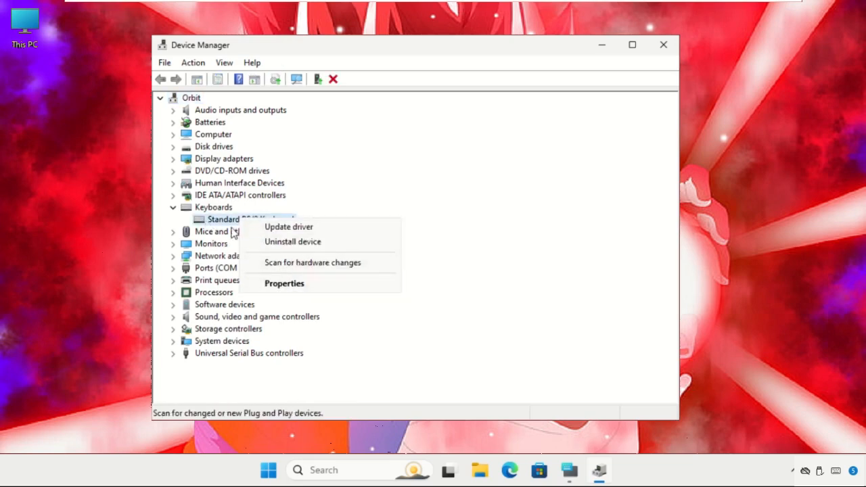
click(284, 283)
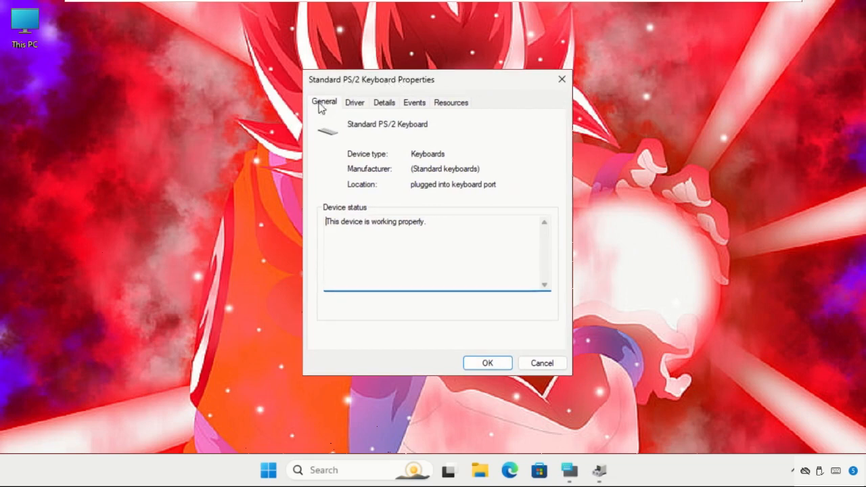
Step: From the keyboard's Driver tab, launch the Update Drivers wizard
click(355, 103)
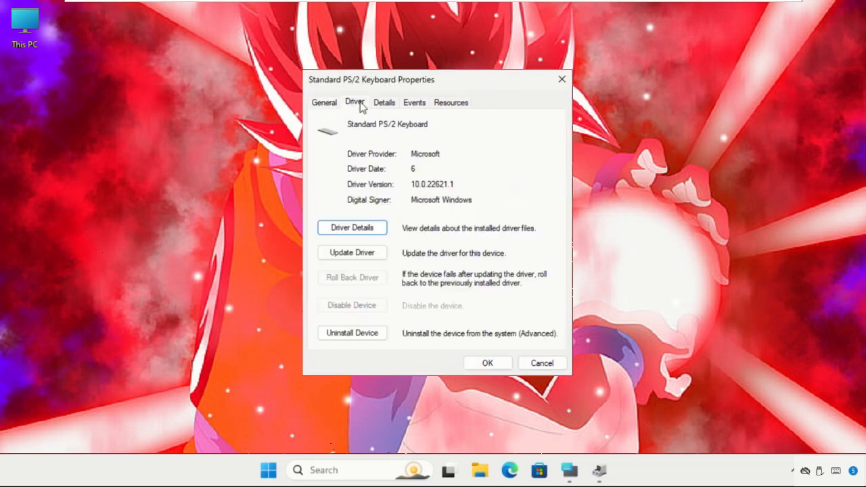
mouse_move(395, 113)
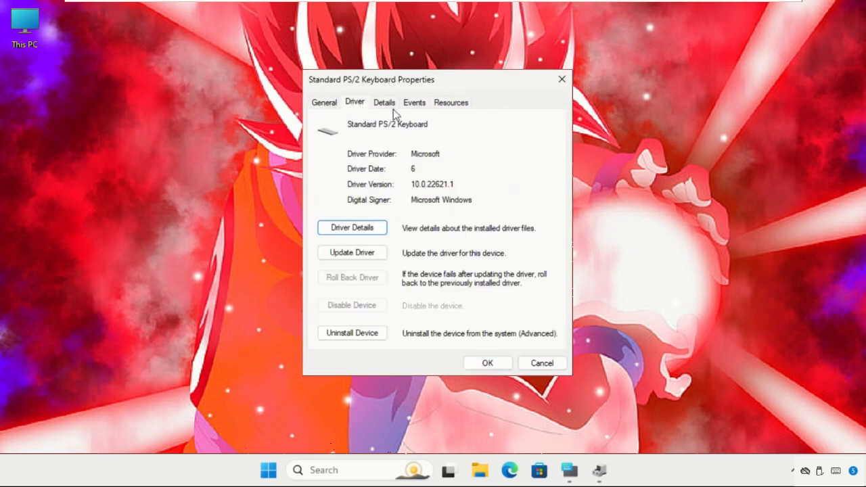
mouse_move(432, 110)
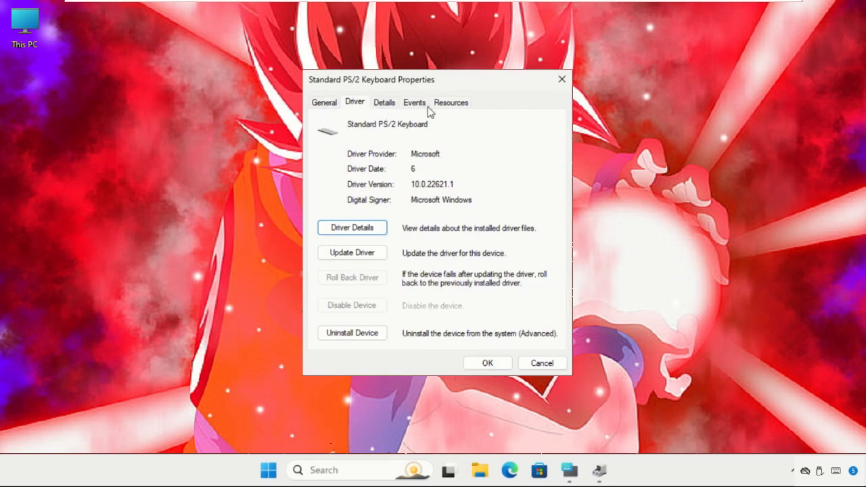
mouse_move(370, 105)
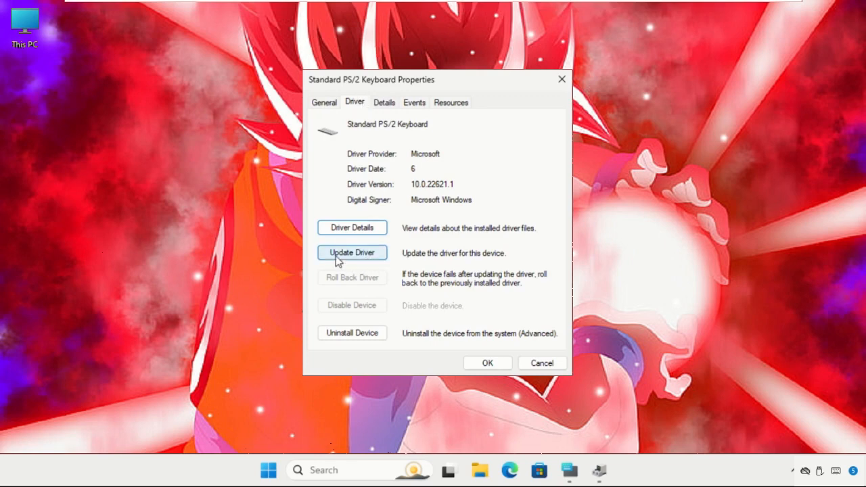
click(352, 253)
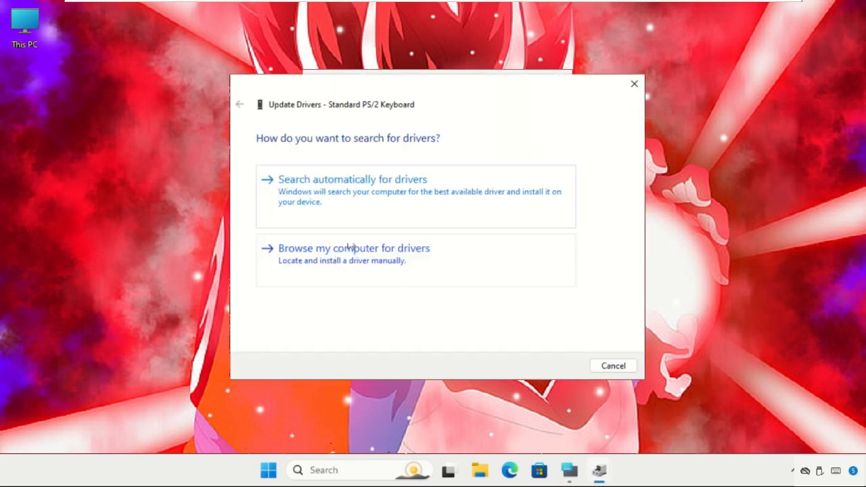
Step: Move the wizard aside and let Windows search automatically for the best keyboard driver
drag(433, 84, 360, 95)
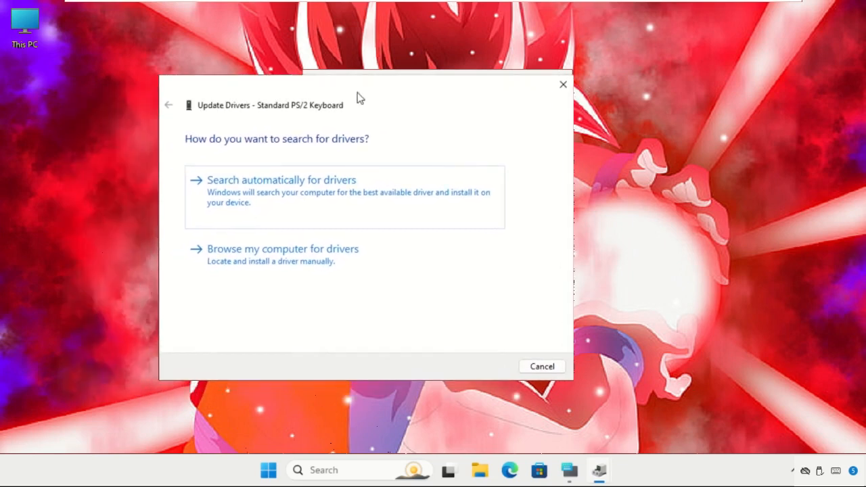
mouse_move(376, 195)
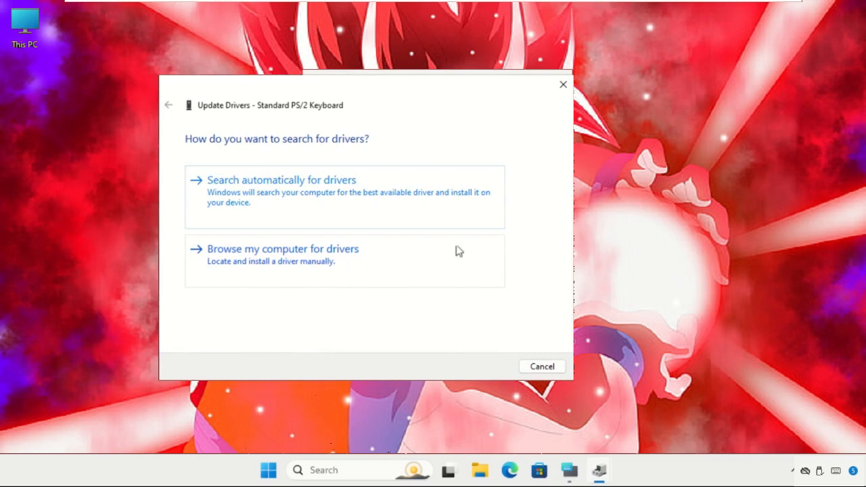
mouse_move(264, 201)
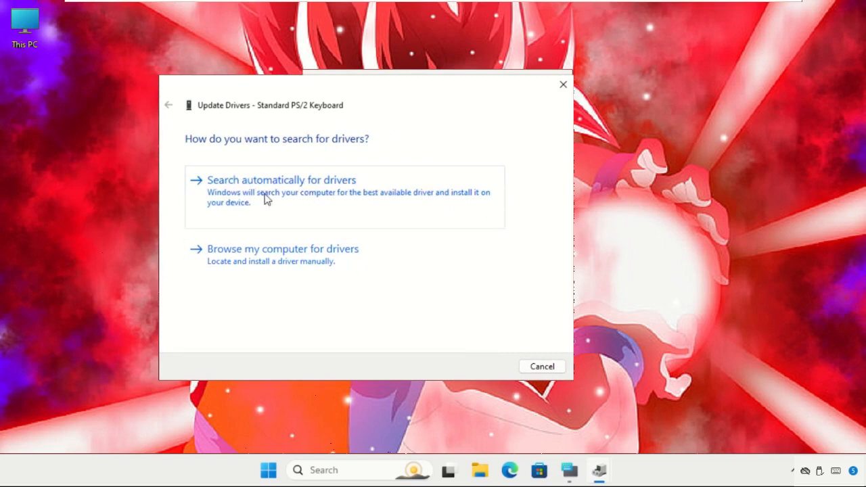
click(282, 180)
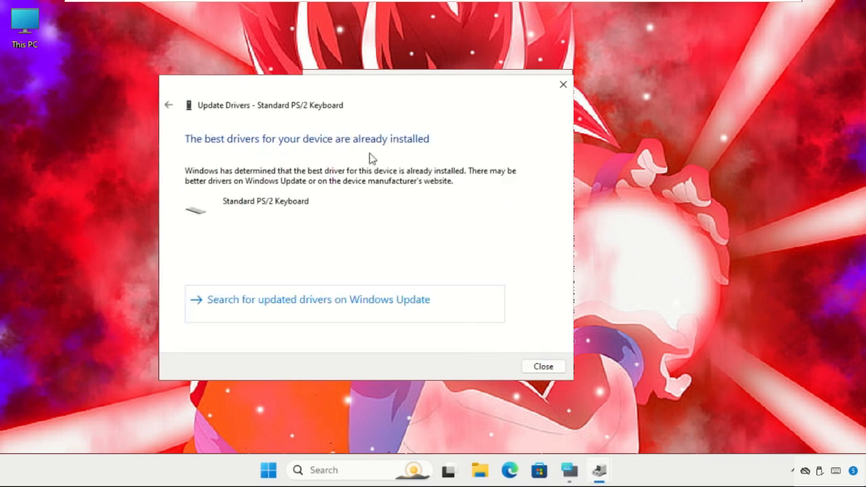
mouse_move(428, 206)
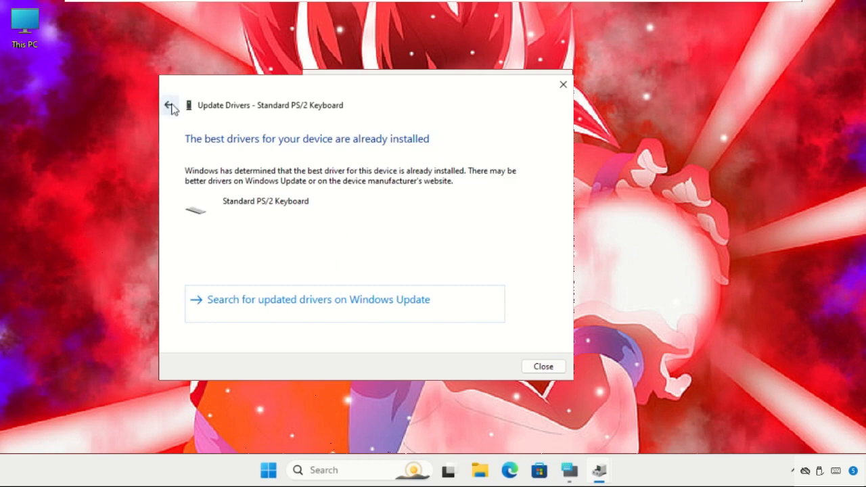
Step: Go back and reinstall the Standard PS/2 Keyboard driver from the compatible drivers on this computer
click(169, 105)
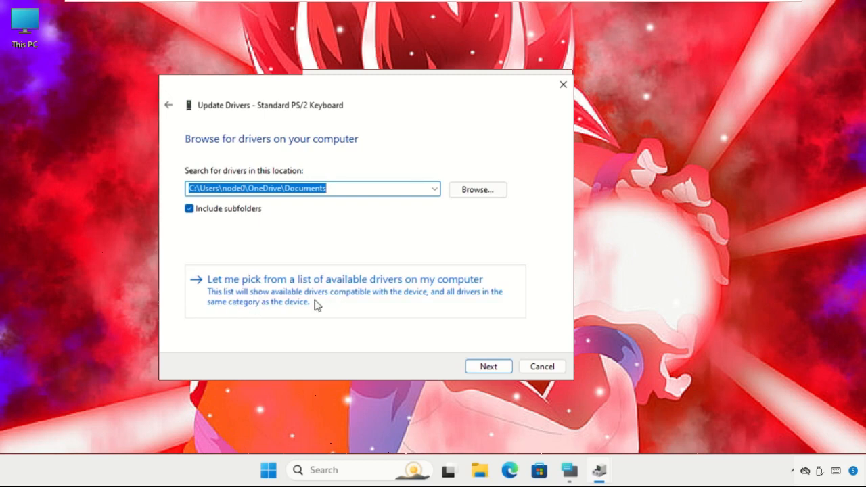
mouse_move(339, 291)
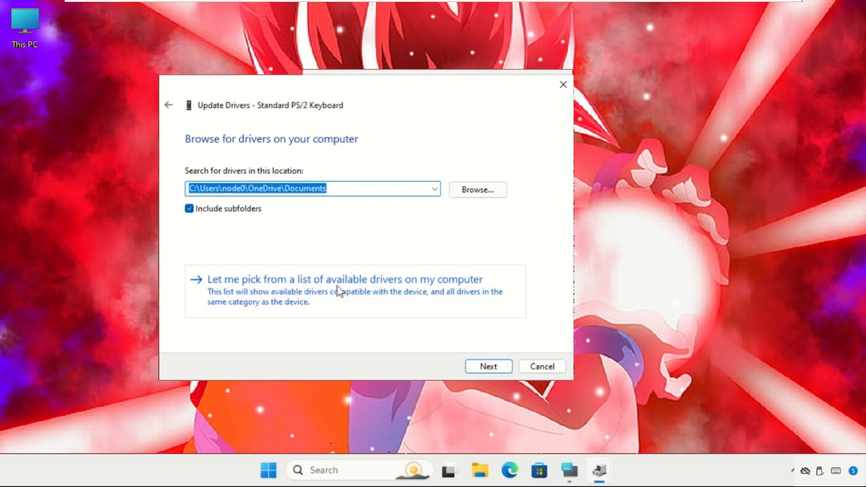
click(346, 279)
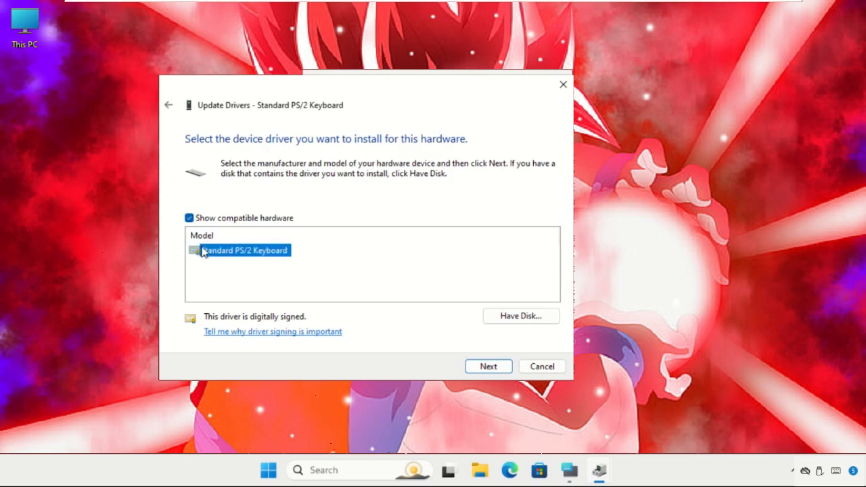
click(488, 365)
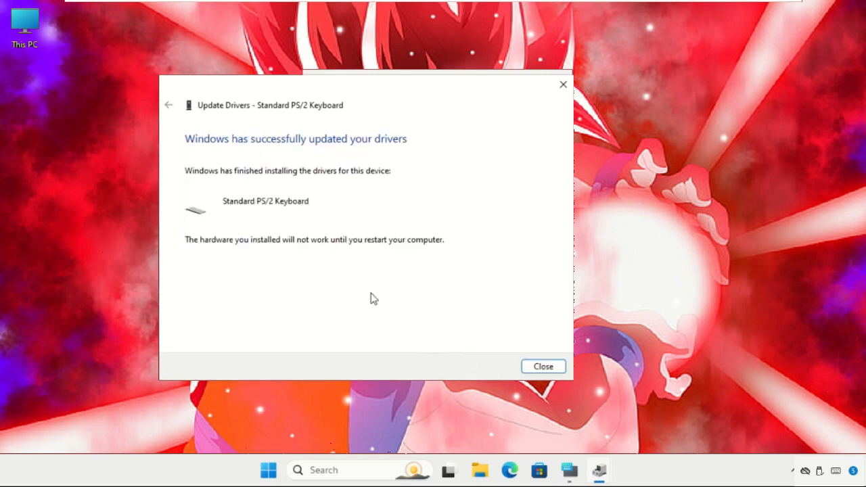
mouse_move(422, 176)
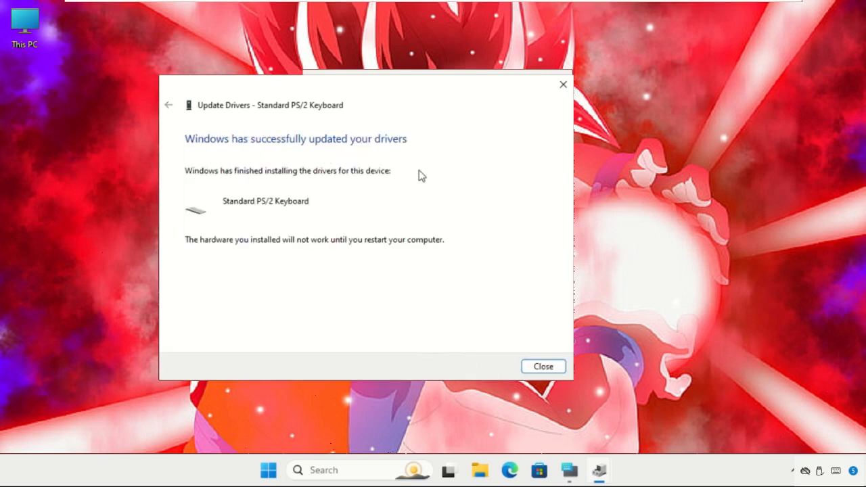
mouse_move(542, 365)
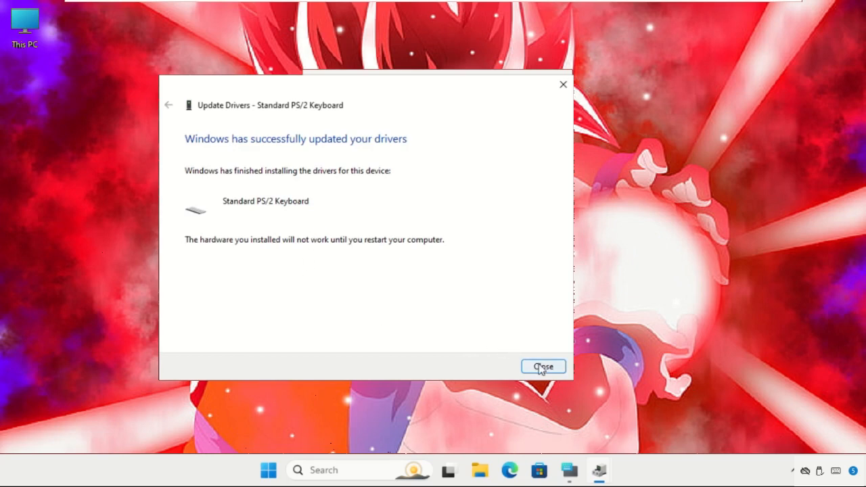
Step: Dismiss the wizard and Properties window, then answer Yes to restart the computer now
click(543, 366)
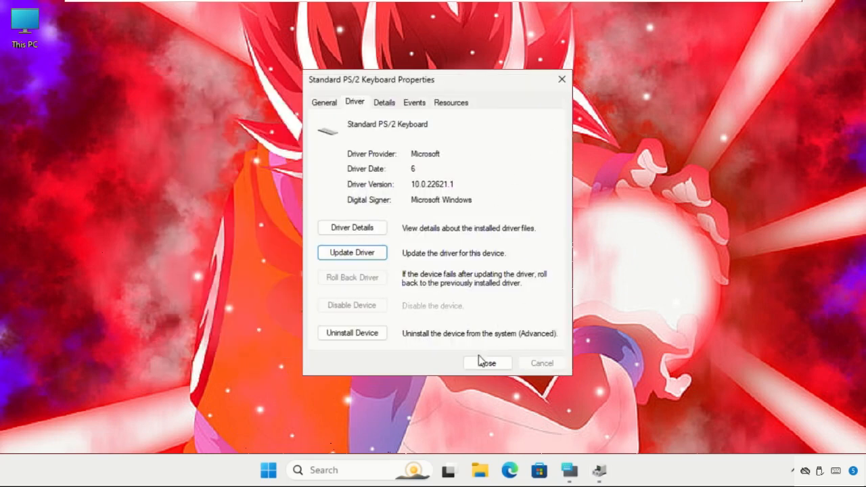
click(487, 363)
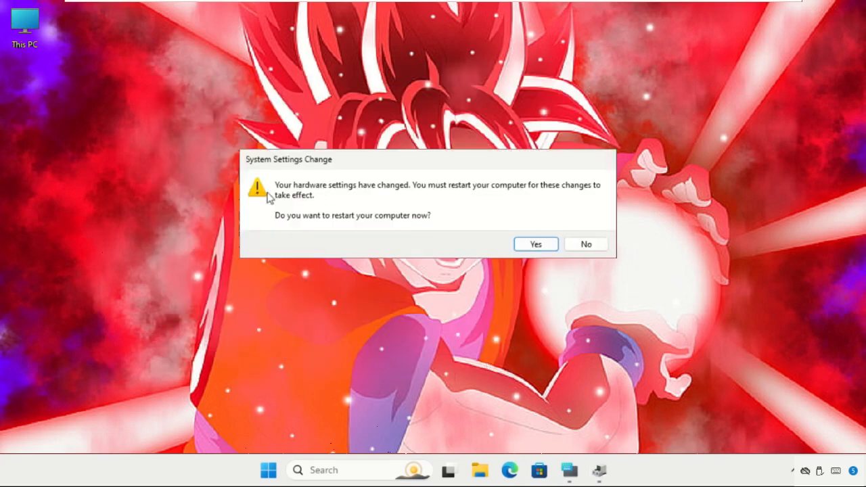
mouse_move(509, 196)
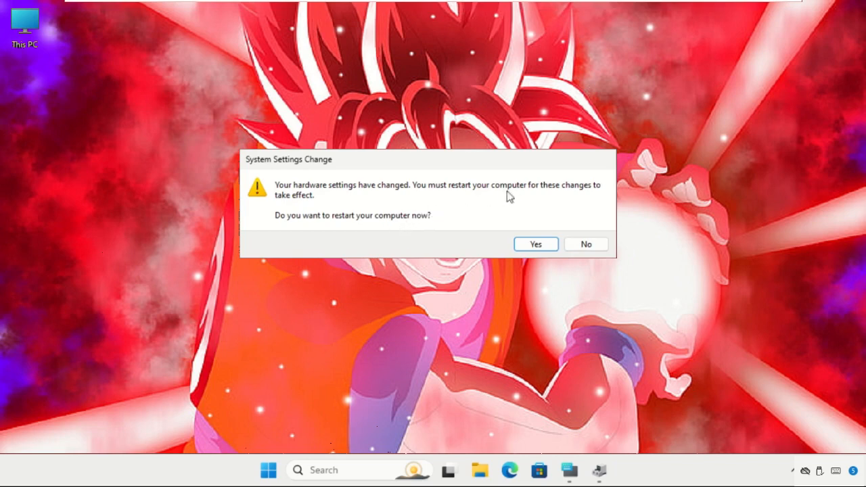
mouse_move(593, 203)
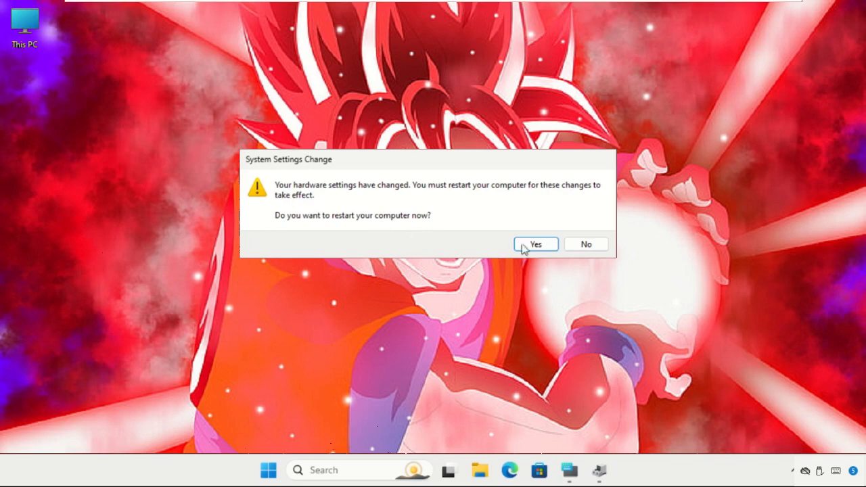
click(585, 244)
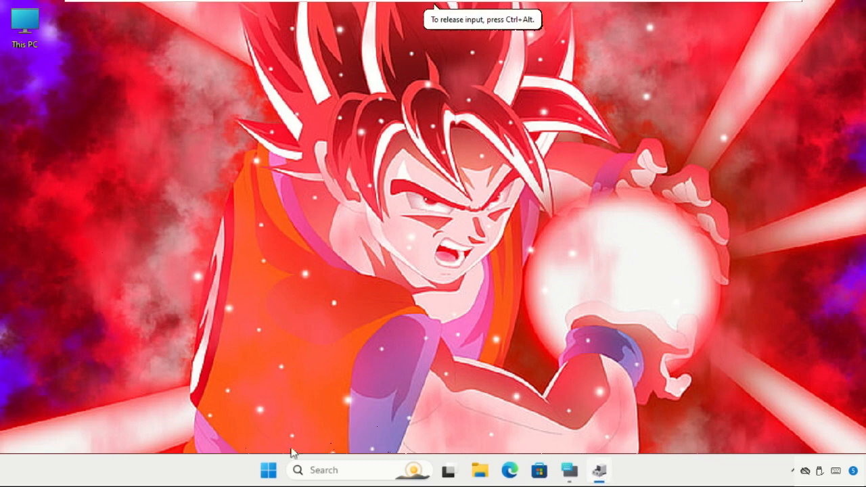
click(268, 470)
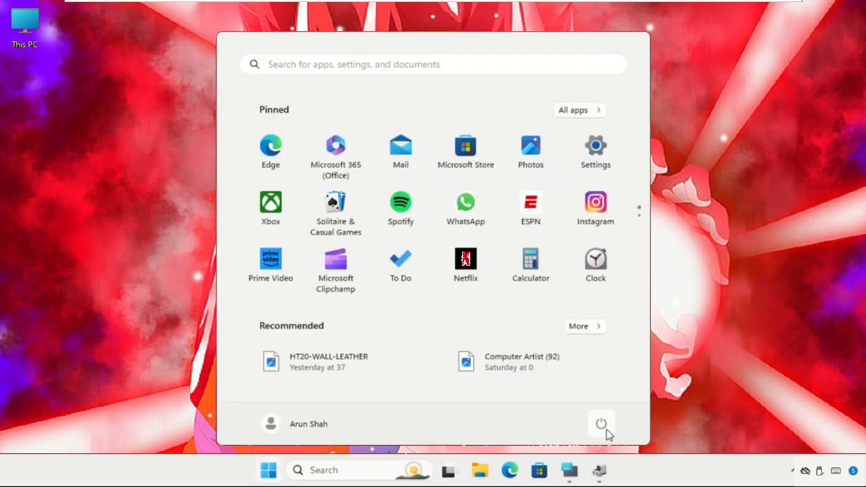
click(601, 425)
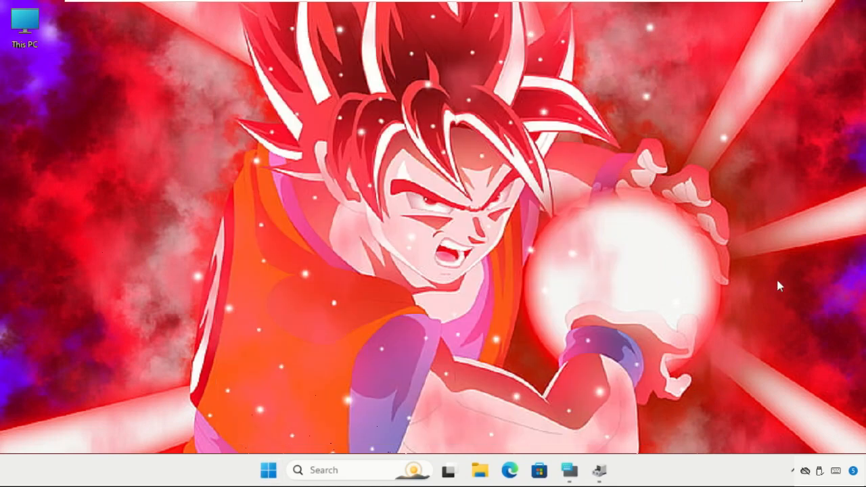
mouse_move(385, 164)
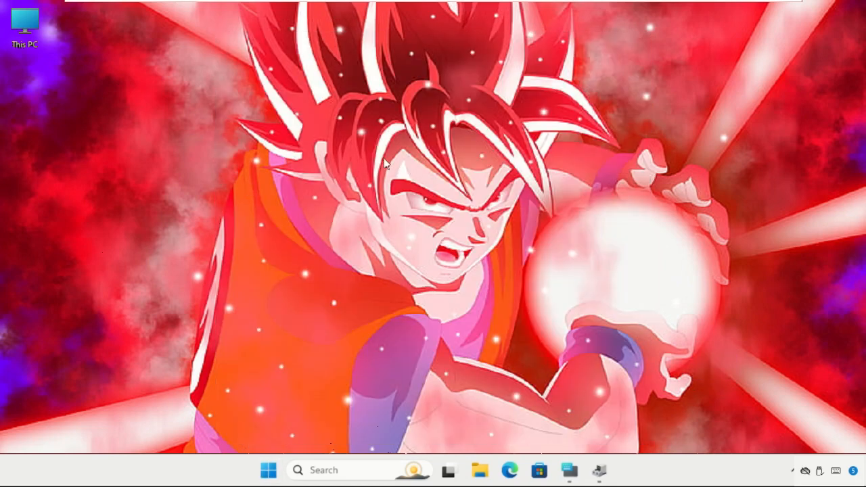